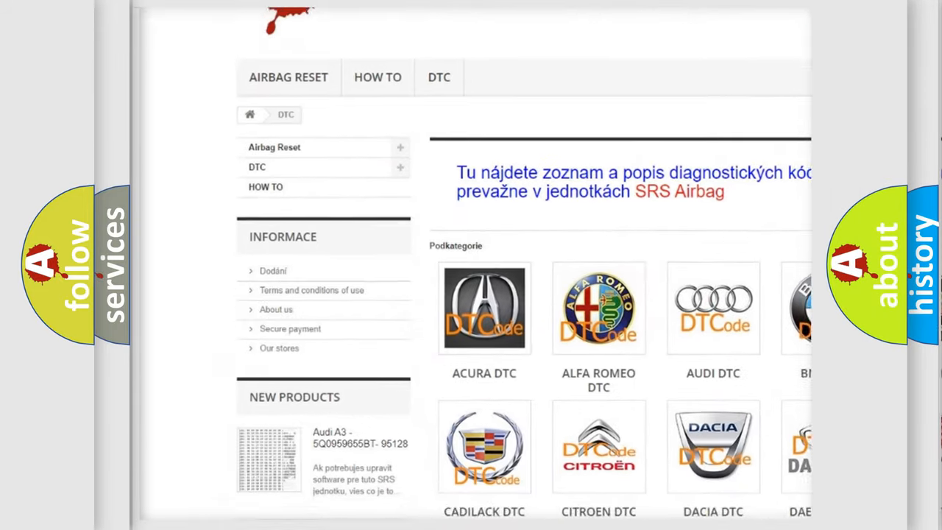
{"action": "scroll", "scroll_direction": "down", "scroll_amount": 3}
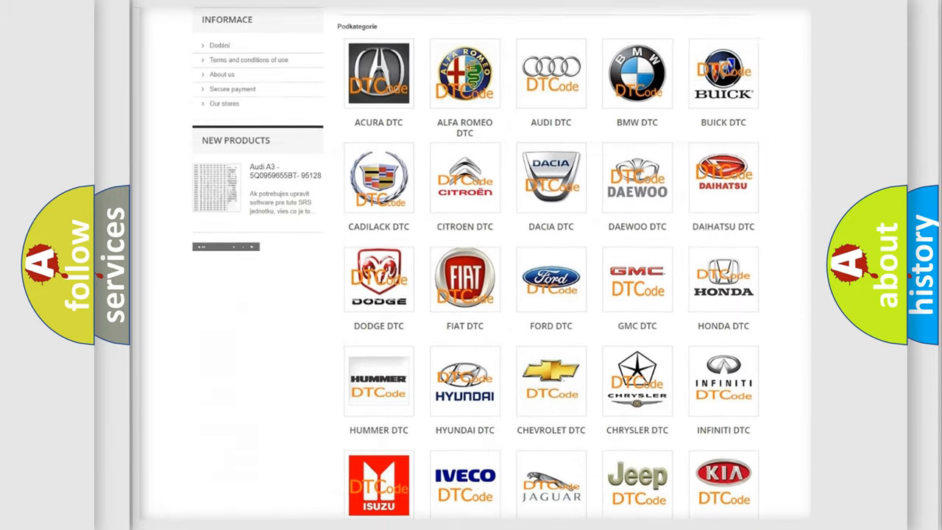
{"action": "scroll", "scroll_direction": "down", "scroll_amount": 3}
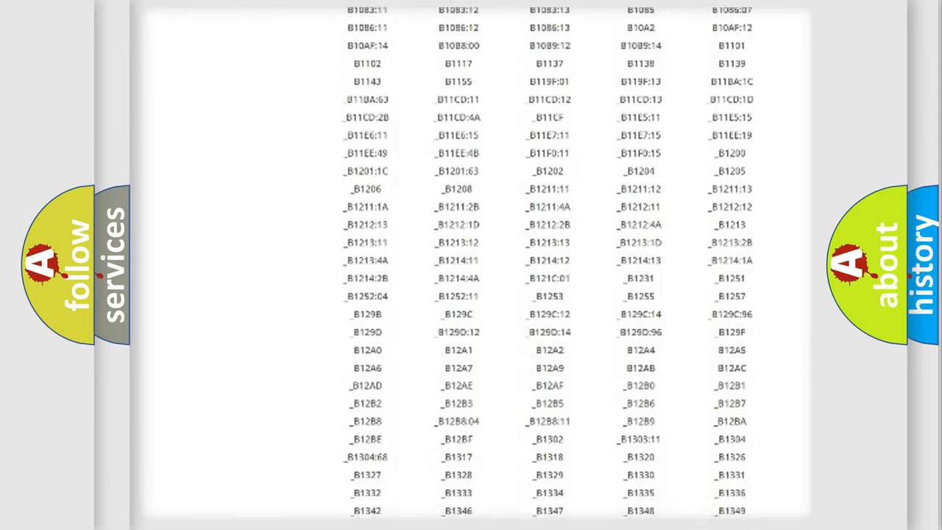
{"action": "scroll", "scroll_direction": "down", "scroll_amount": 3}
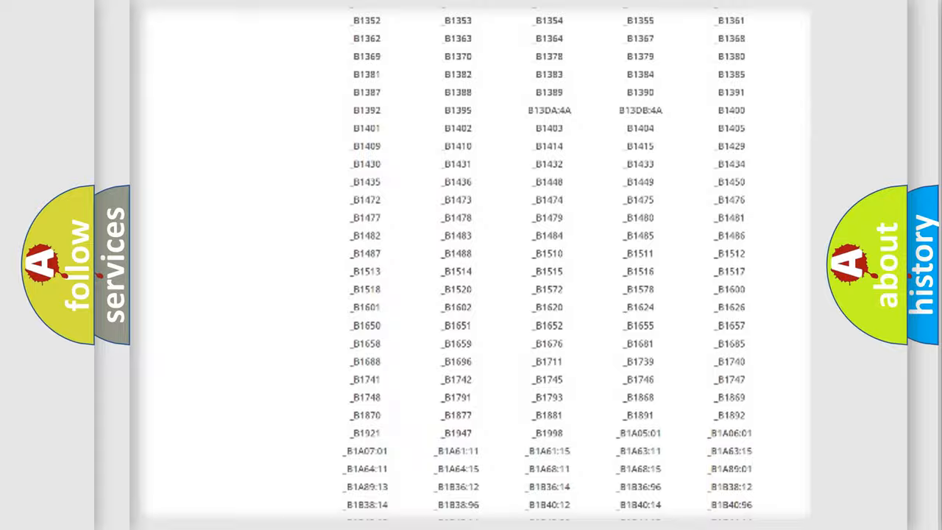